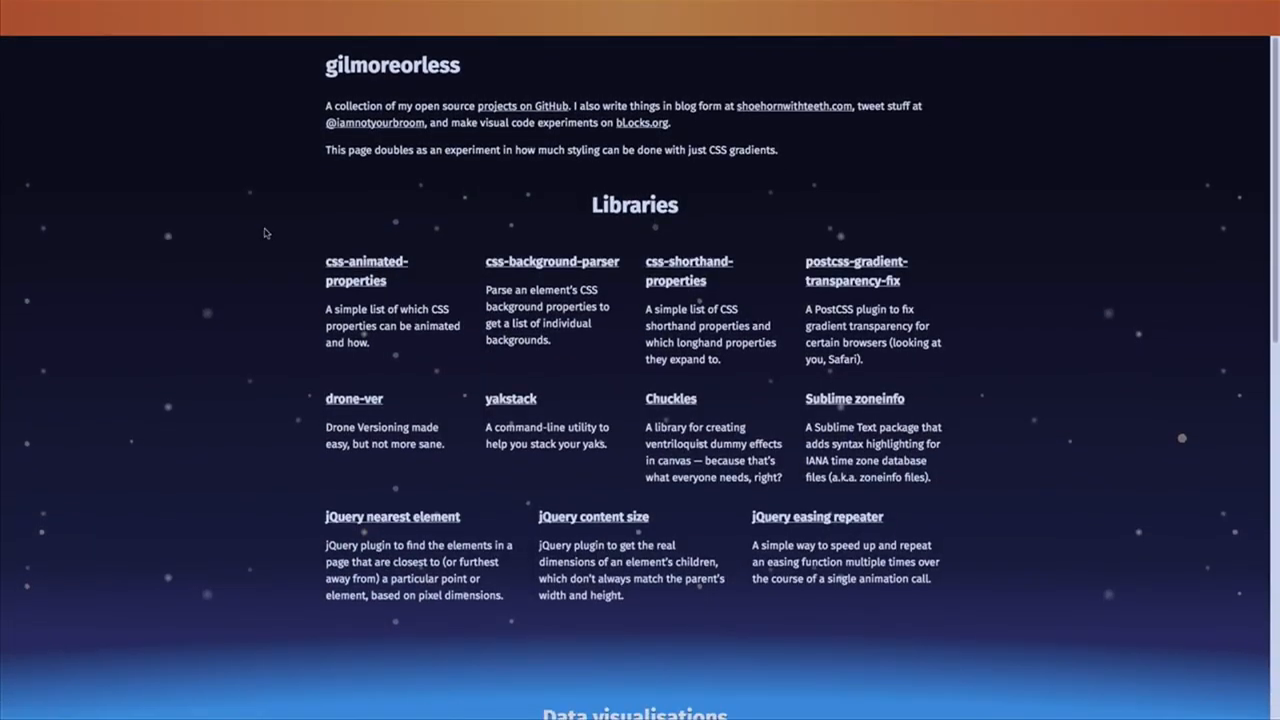
- Scroll the deck from the homepage to the 'Images from the top, then colour' slide
scroll(down, 3)
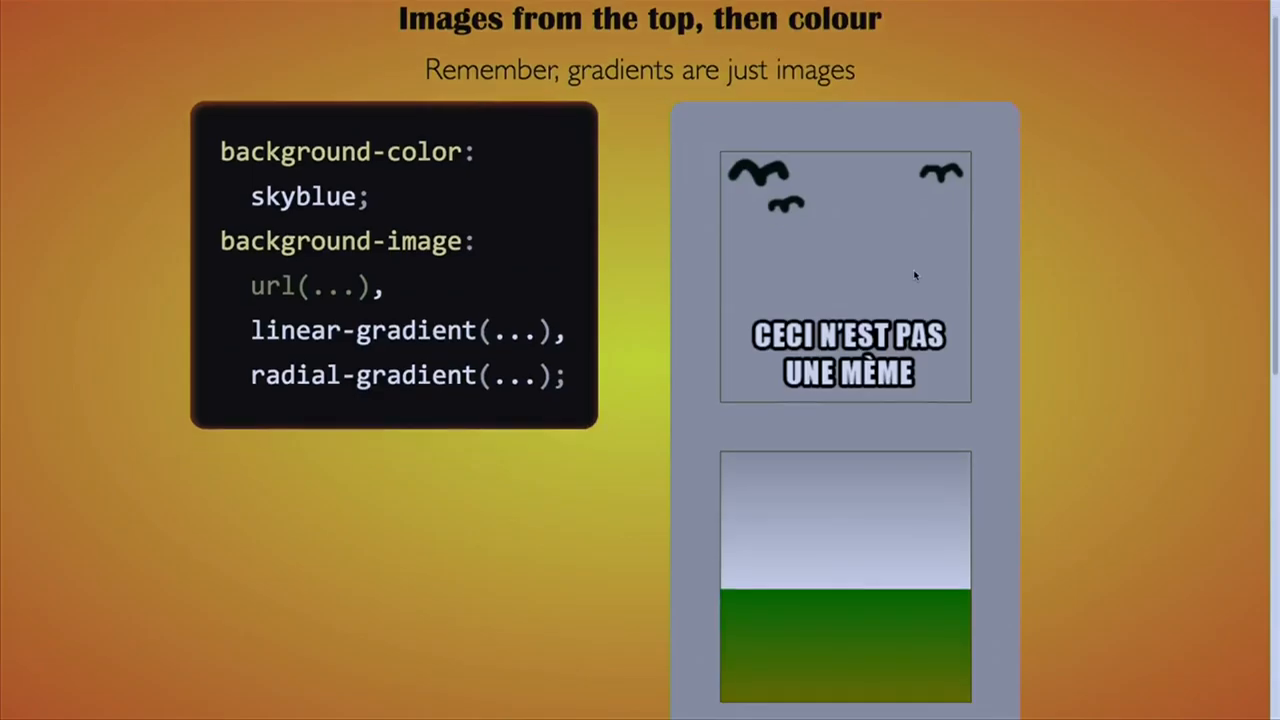
- Scroll down and back up through the layered background images demo
scroll(down, 3)
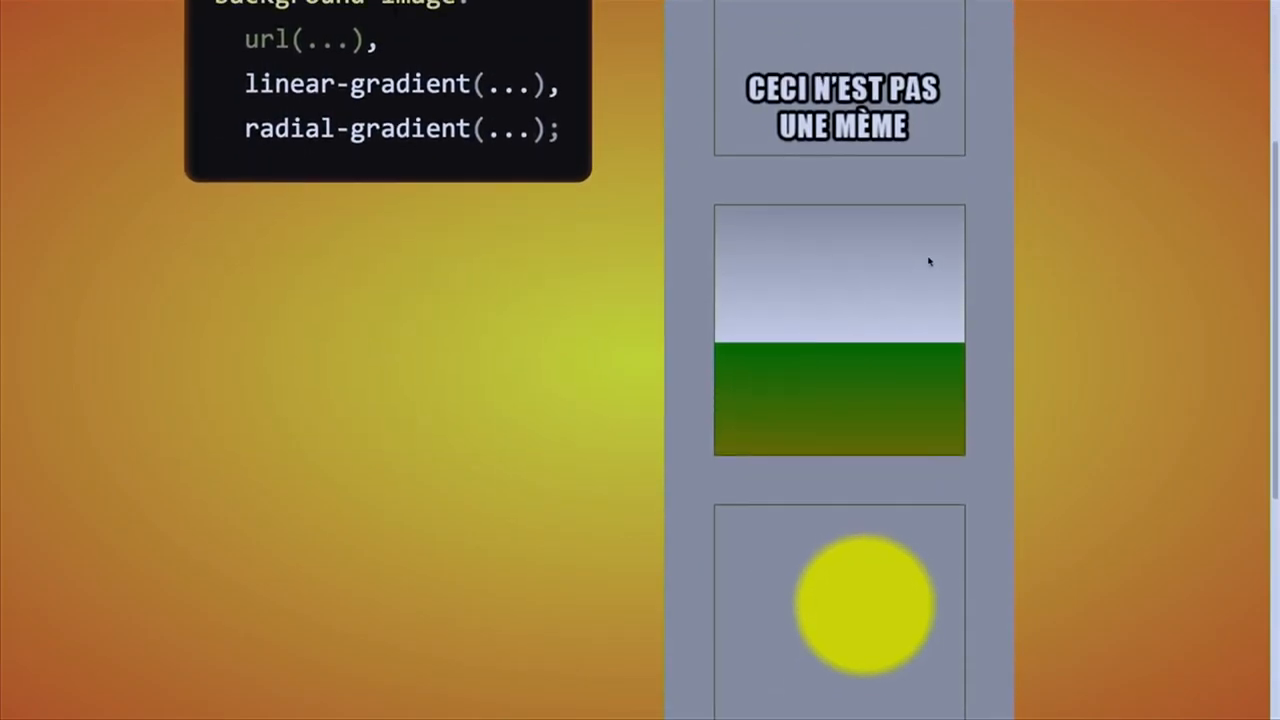
scroll(up, 3)
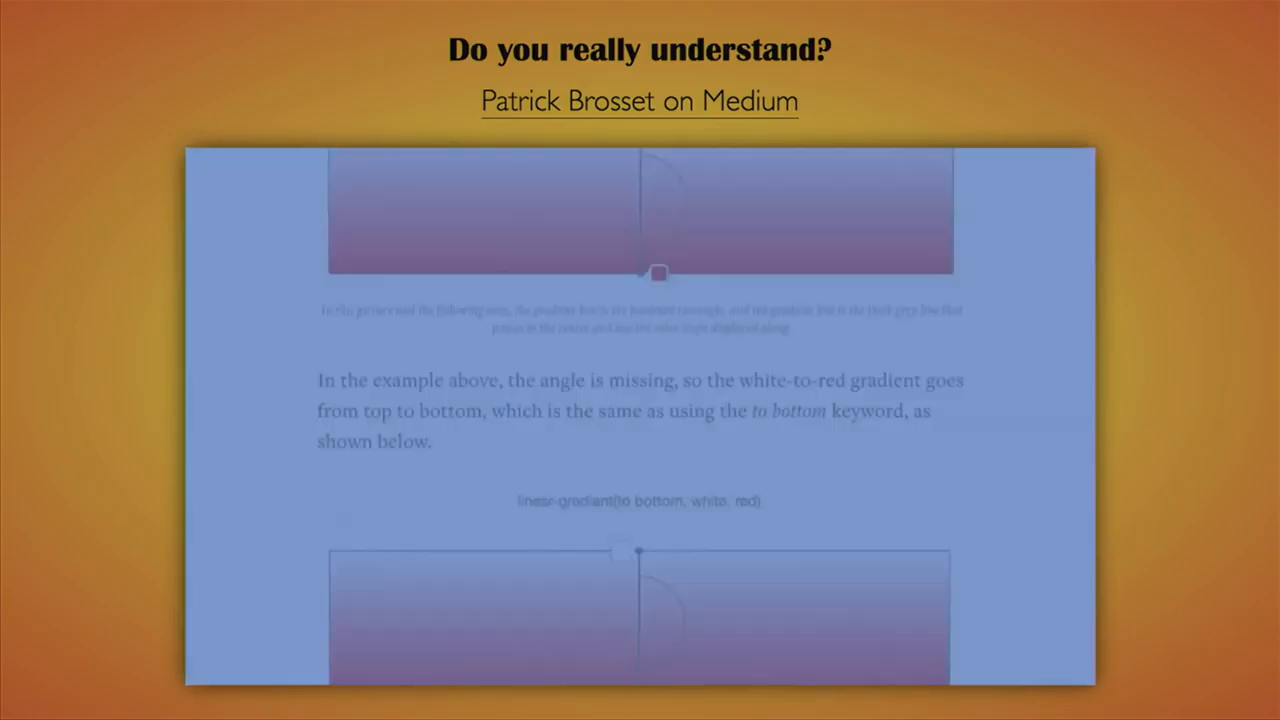
- Scroll the article slide down to the 60-degree red-to-blue linear gradient demo
scroll(down, 3)
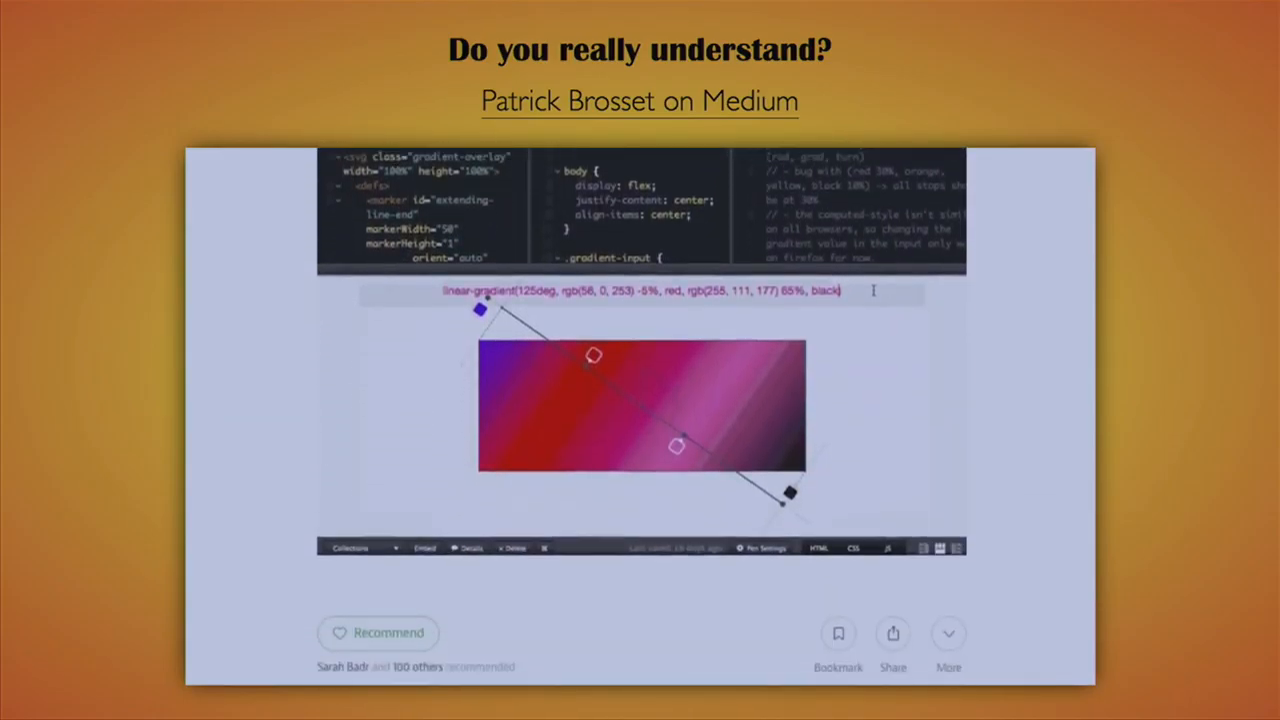
scroll(down, 3)
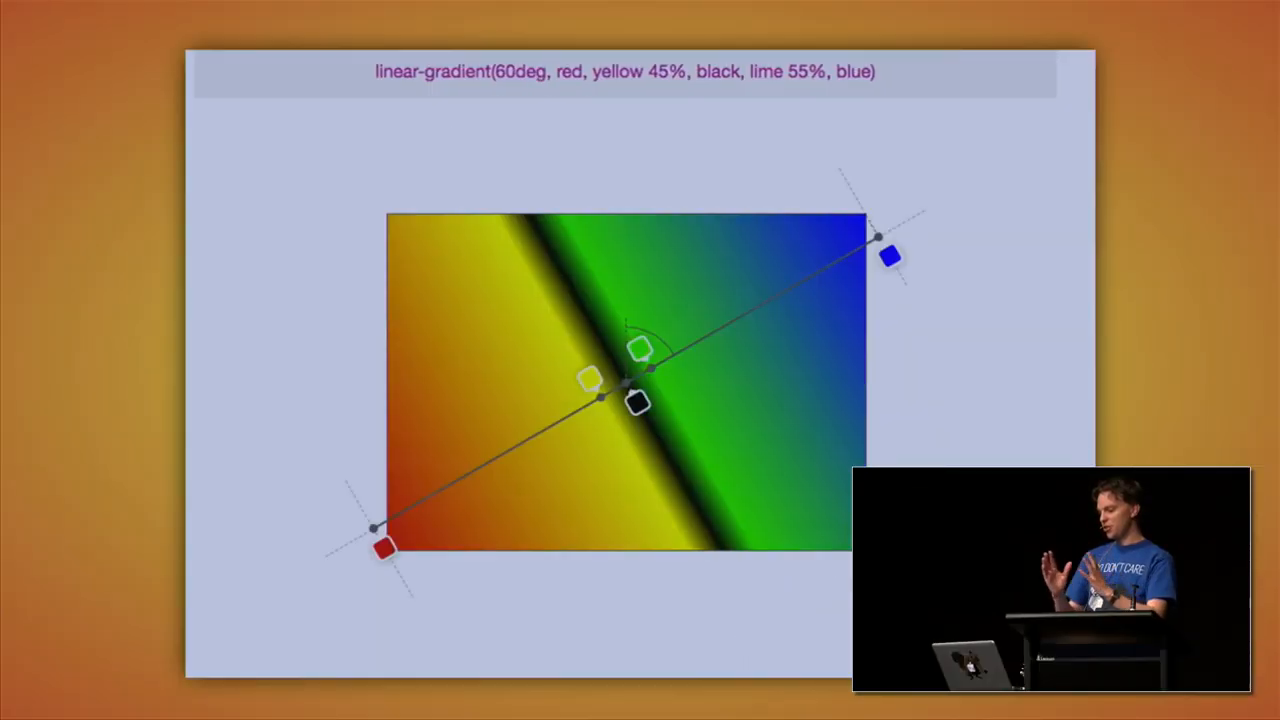
- Drag the demo gradient line's handle to rotate the angle from 60deg to 30deg
drag(888, 257, 778, 163)
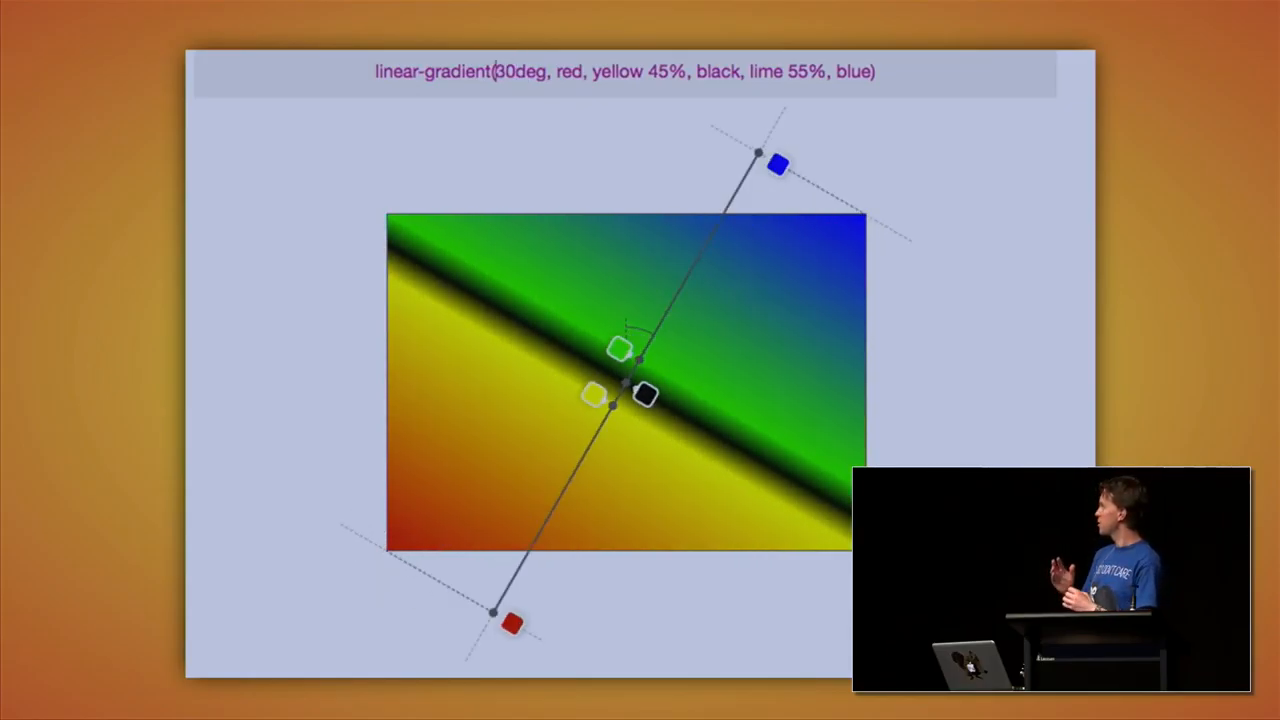
drag(778, 163, 562, 148)
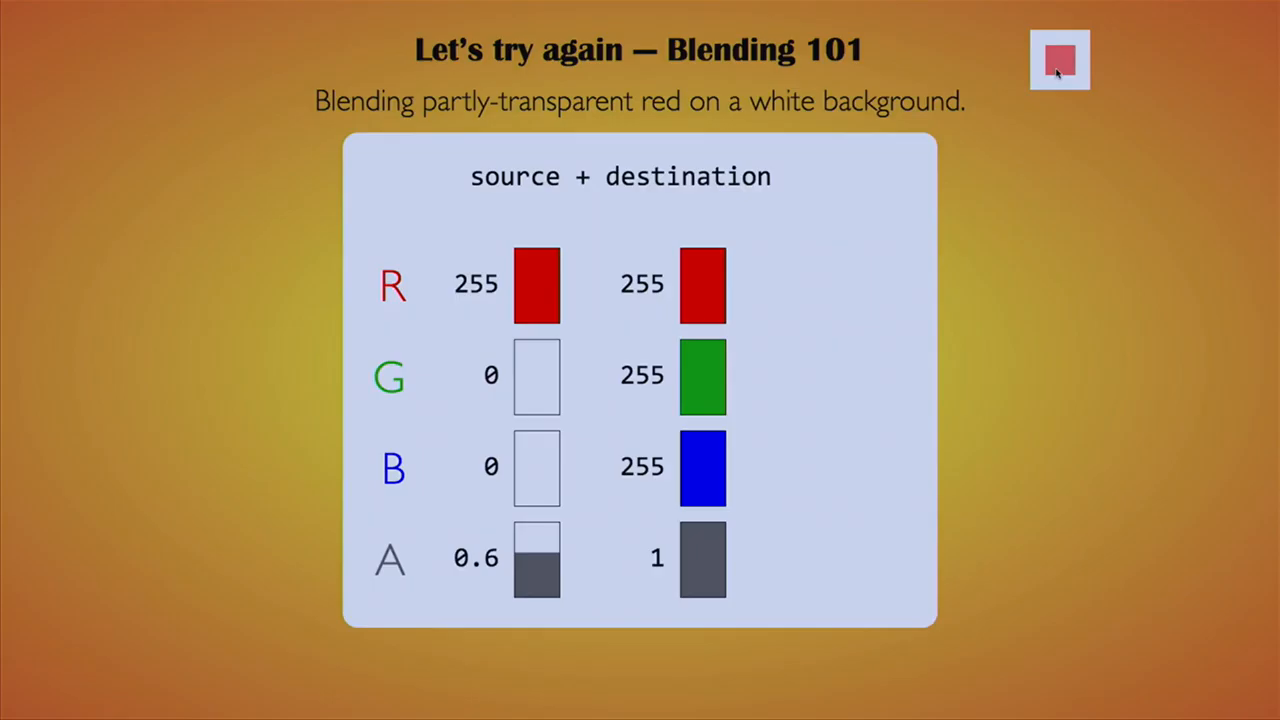
mouse_move(1050, 189)
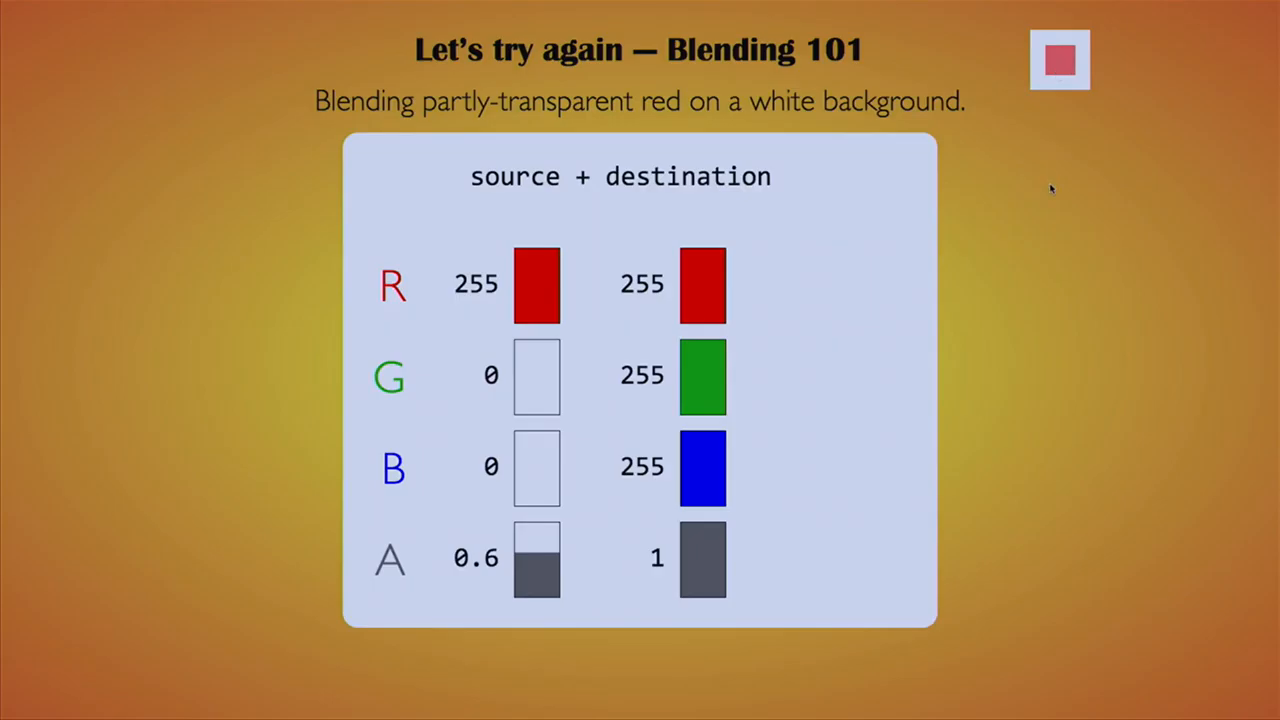
mouse_move(688, 480)
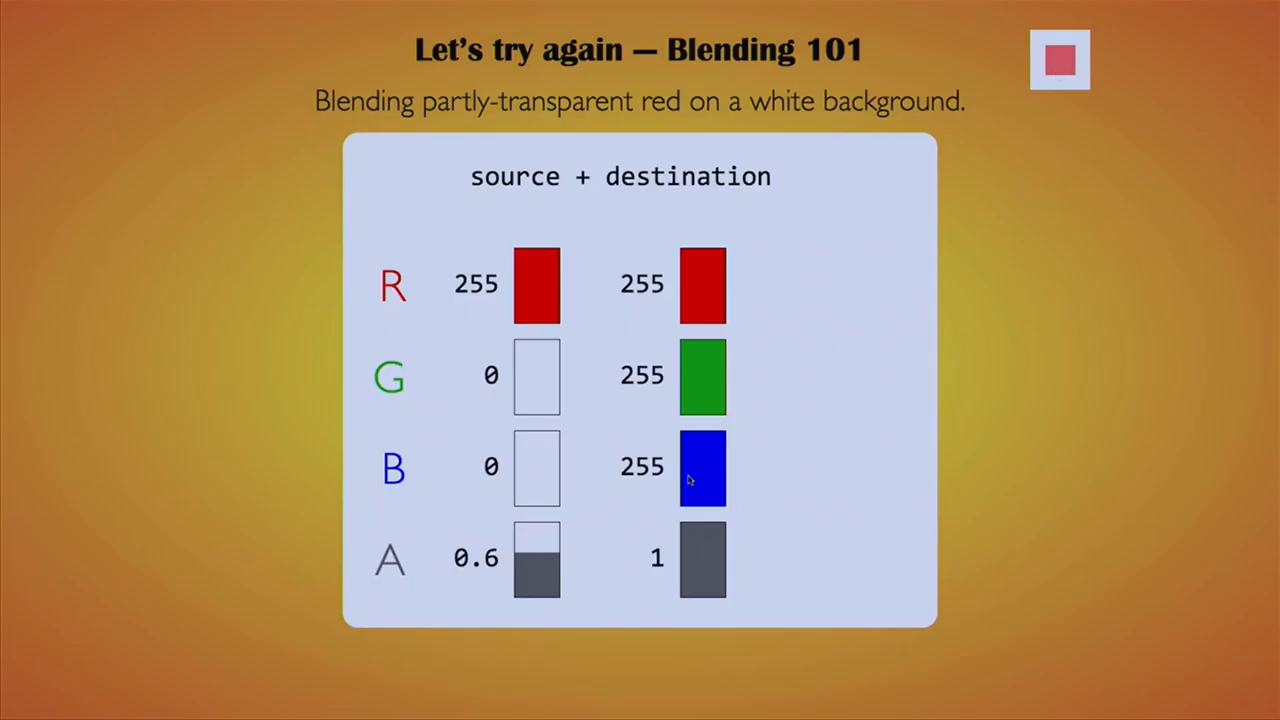
mouse_move(515, 295)
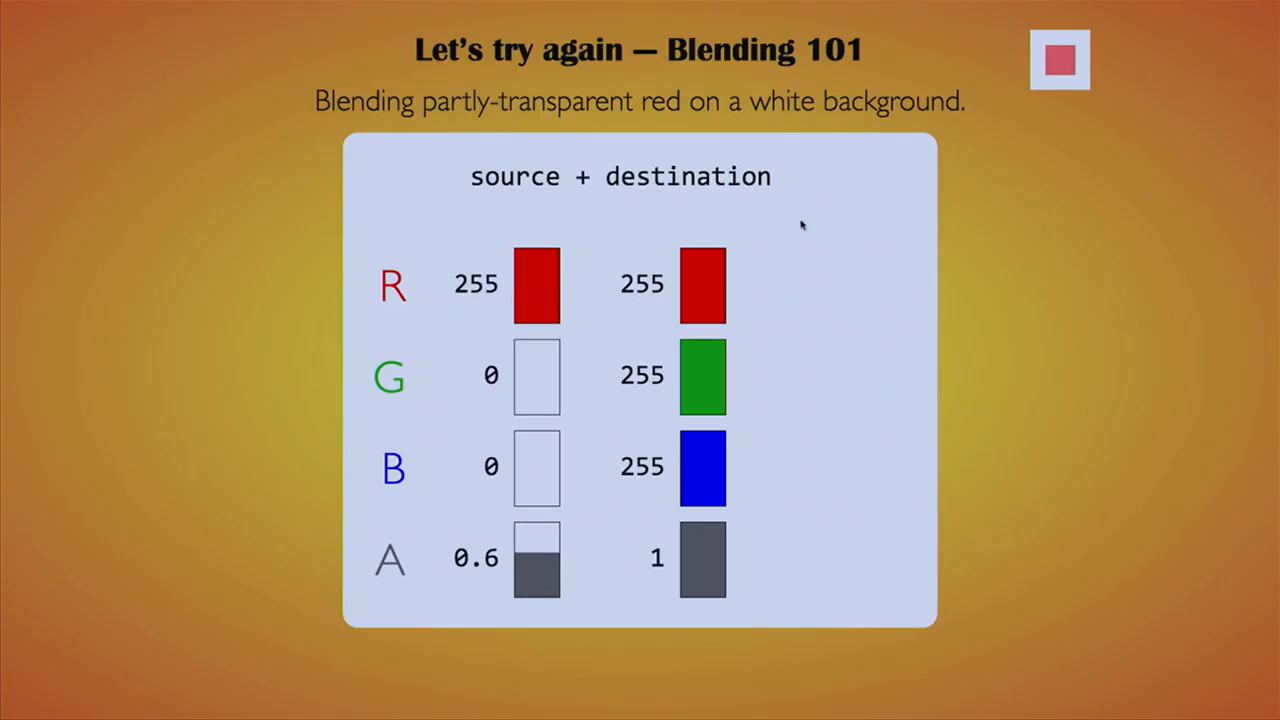
mouse_move(745, 275)
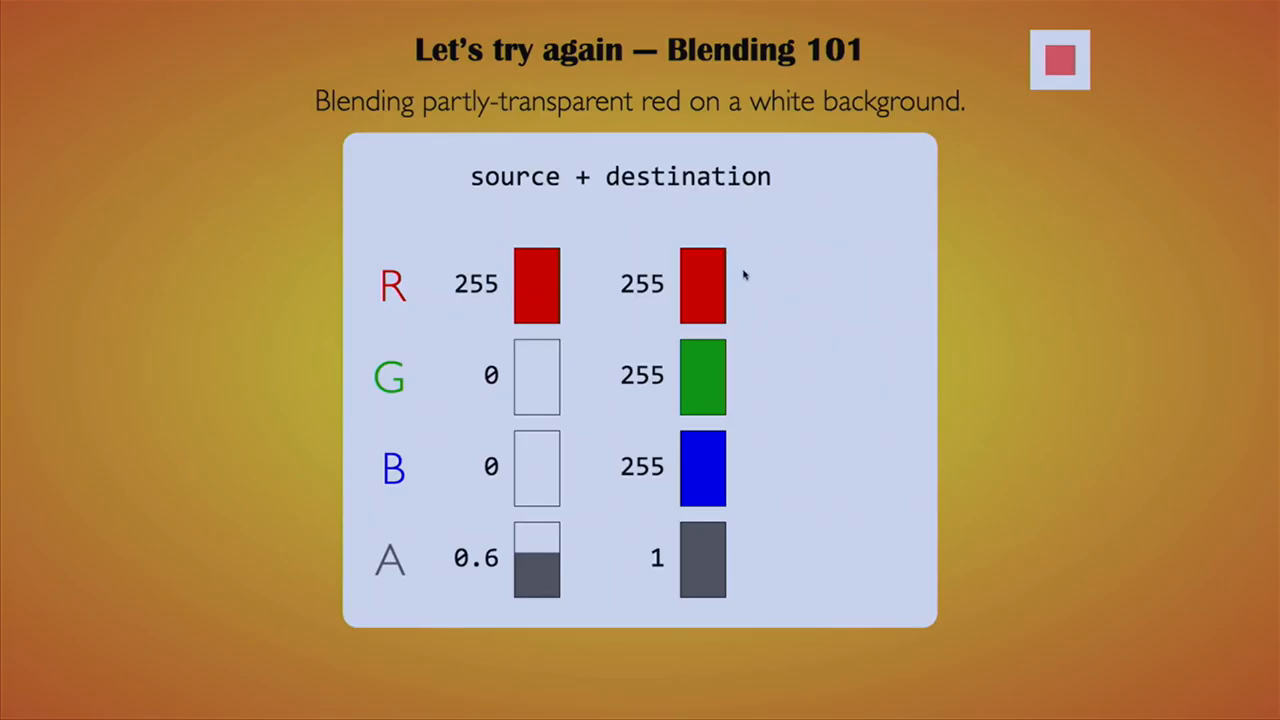
mouse_move(540, 318)
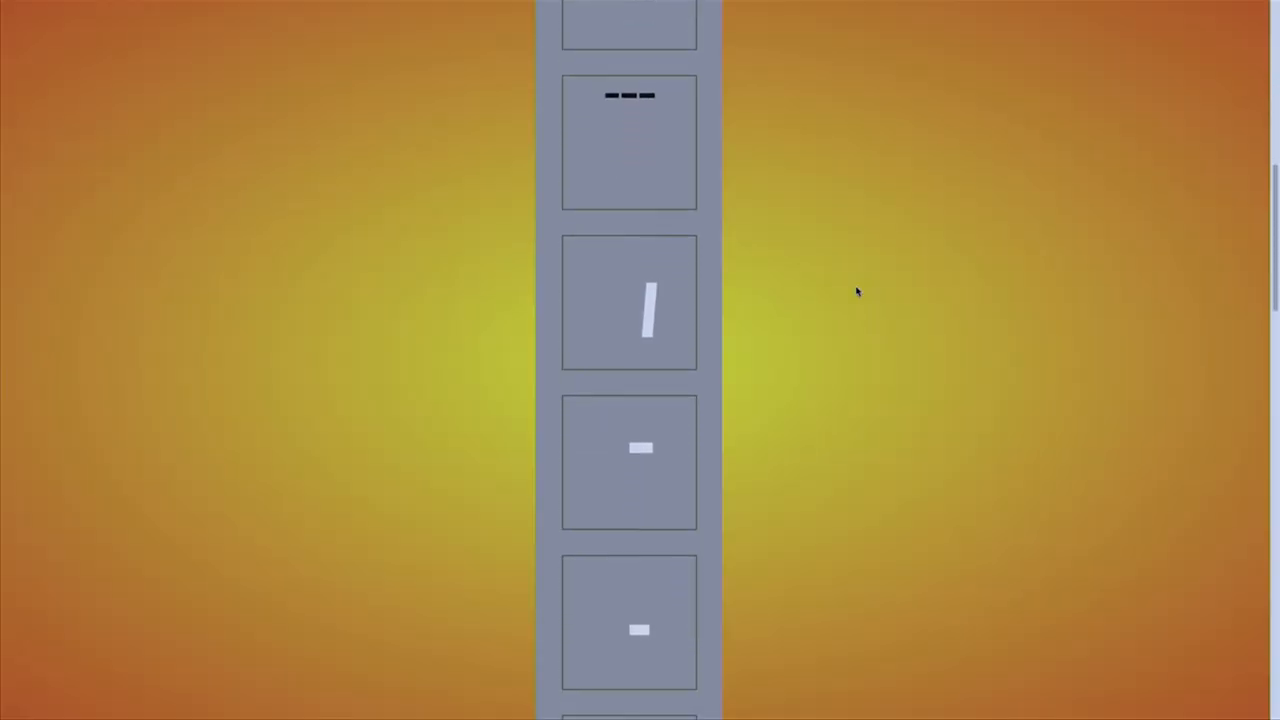
- Scroll down the strip of grey boxes past the three-dash tile
scroll(down, 3)
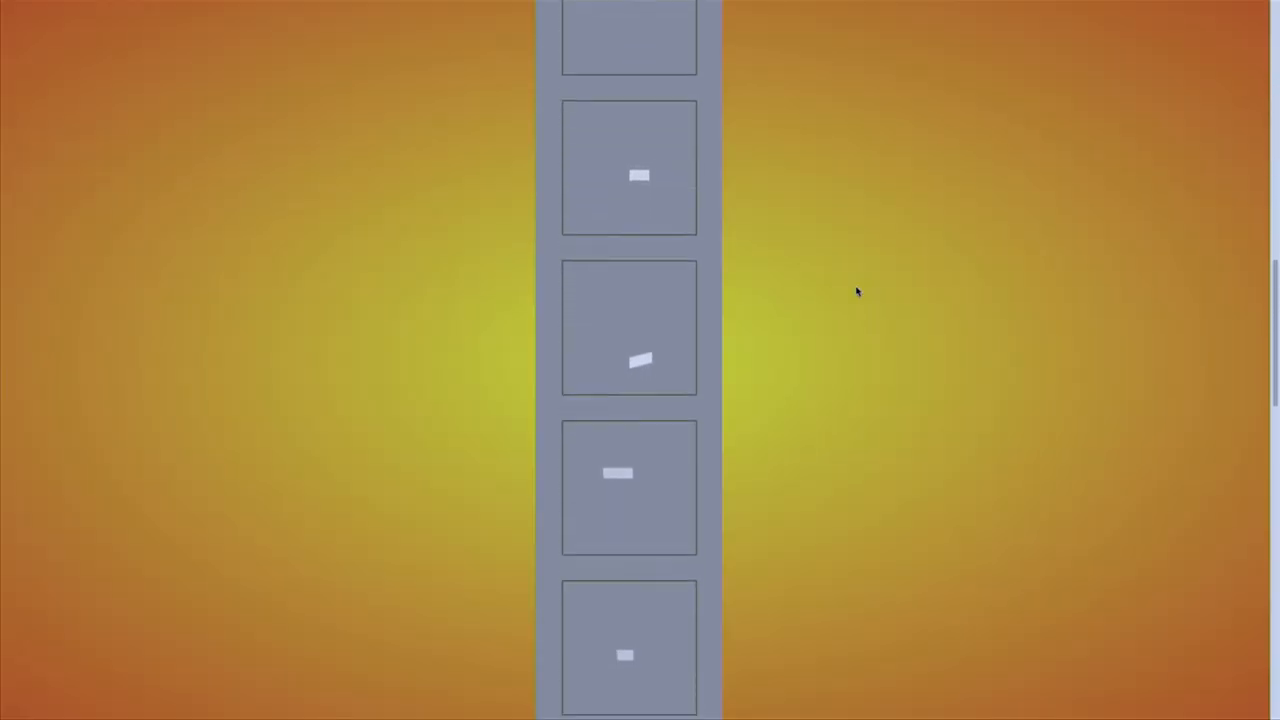